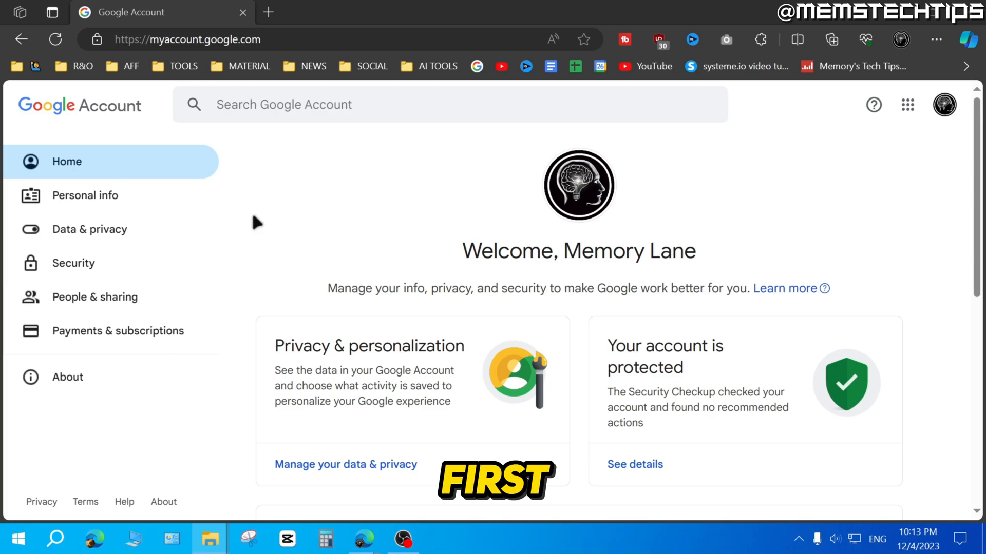
Go to accounts.google.com and switch to the second signed-in account via the avatar.
type("acco")
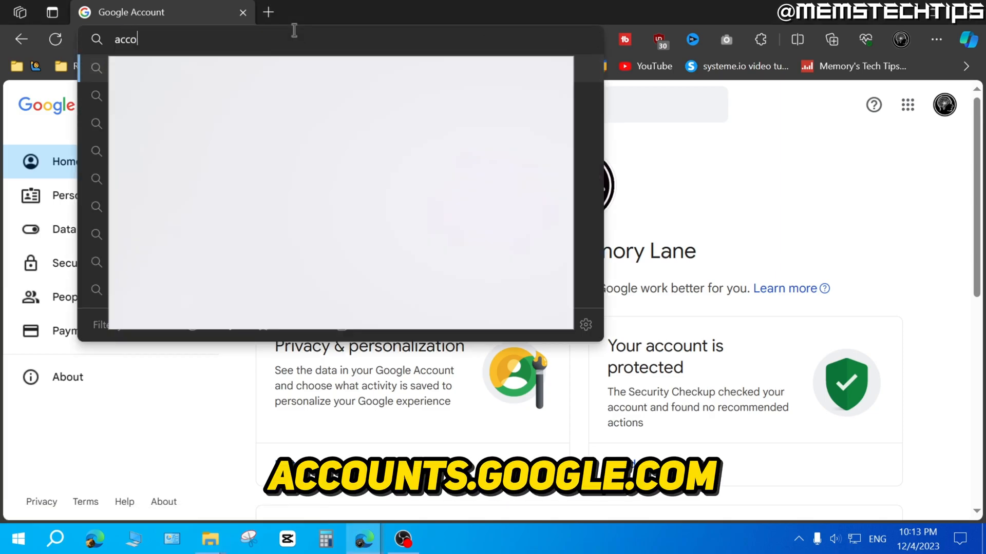
type("accounts.google.com")
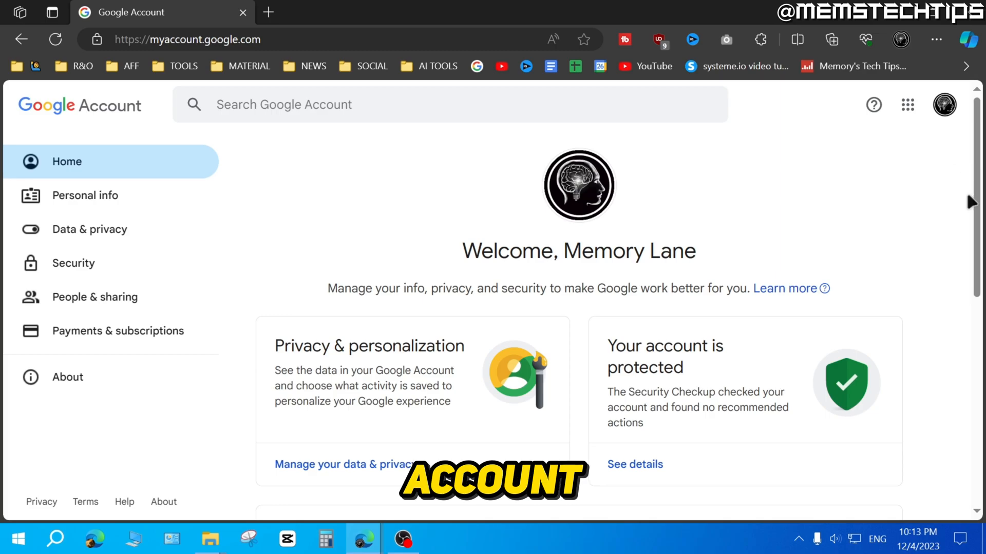
mouse_move(944, 105)
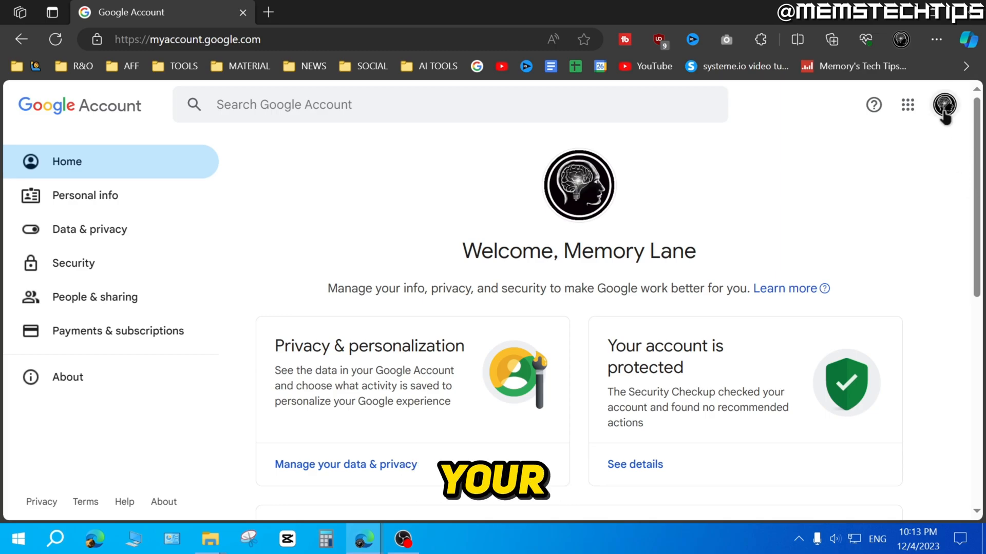
left_click(944, 105)
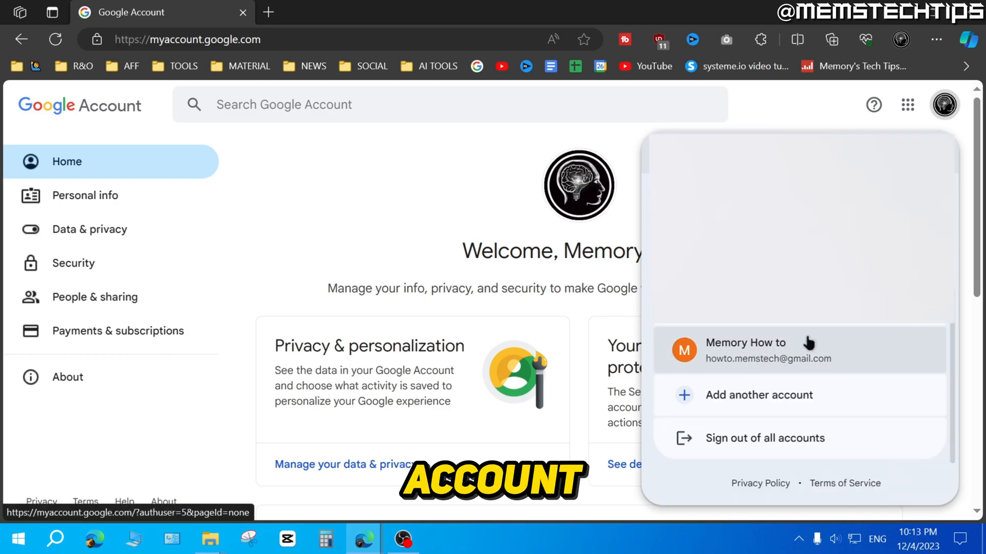
left_click(758, 395)
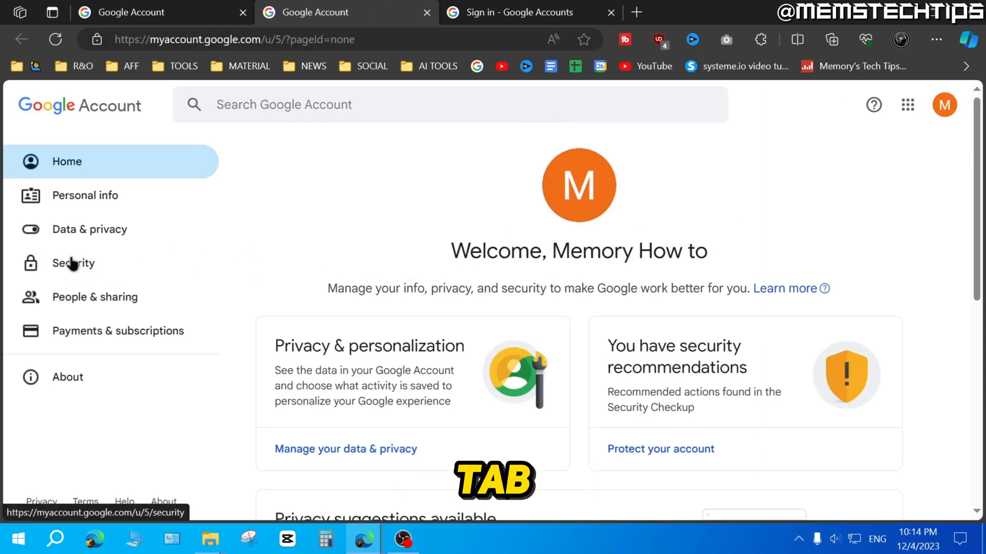
Open the Security section, then the Password settings under How you sign in to Google.
left_click(73, 263)
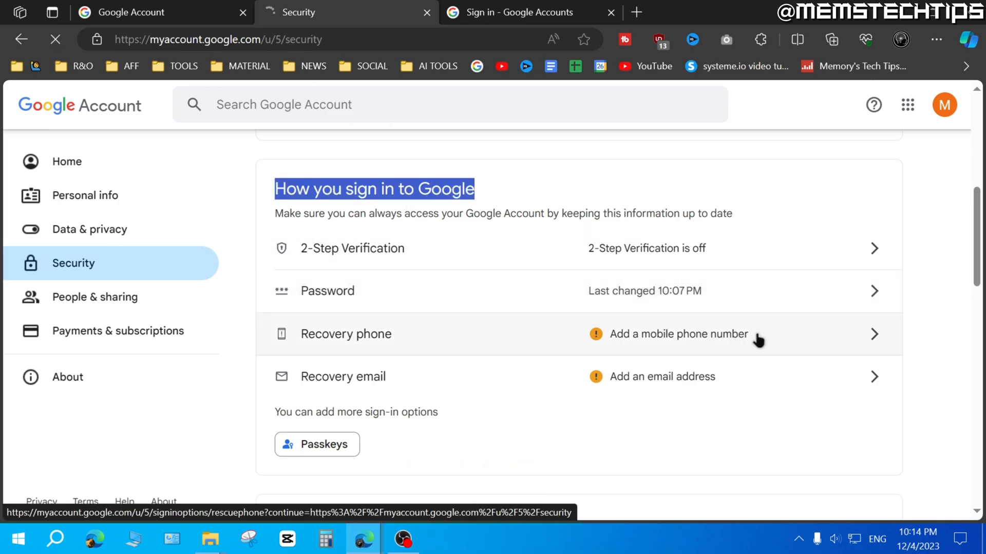
left_click(327, 290)
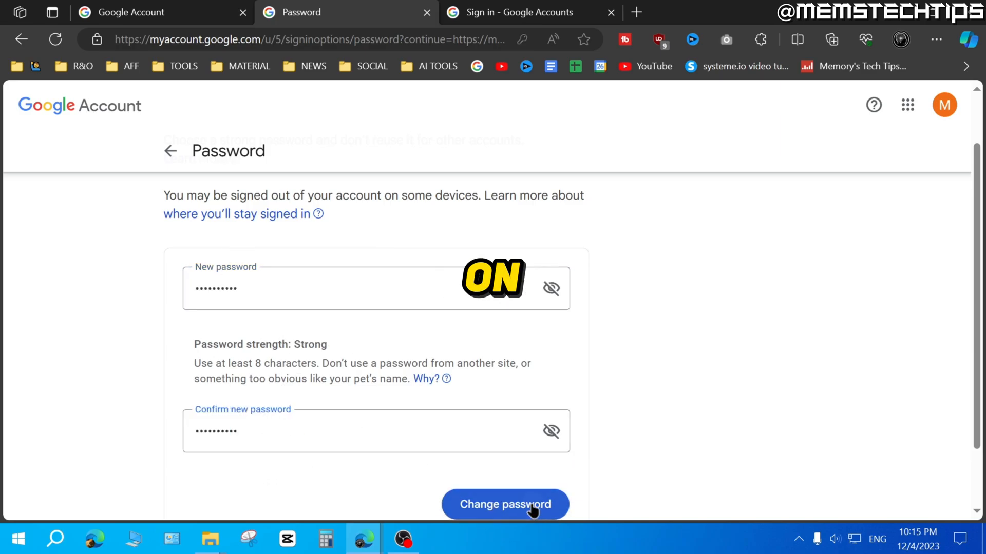
Save the new password and dismiss Edge's saved-password popup.
left_click(505, 505)
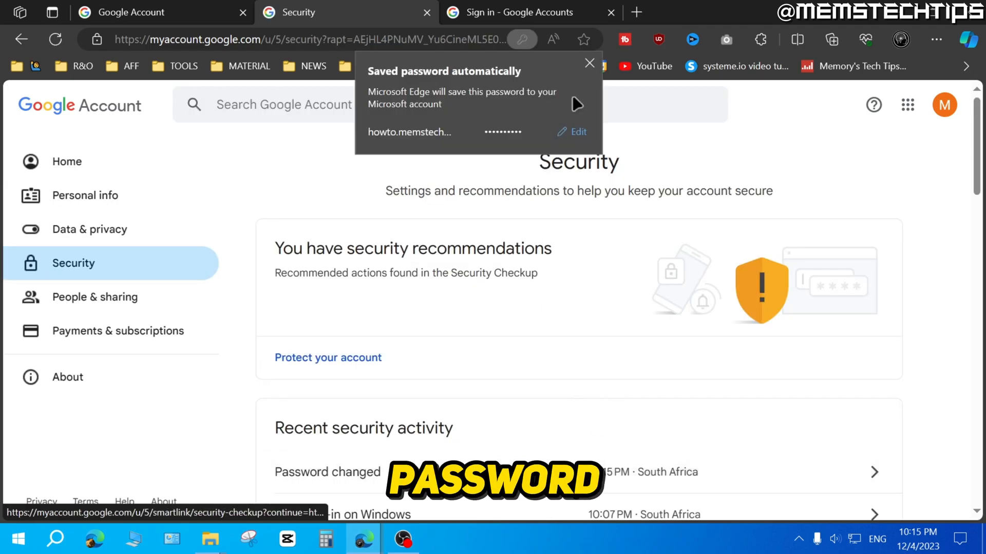
left_click(589, 64)
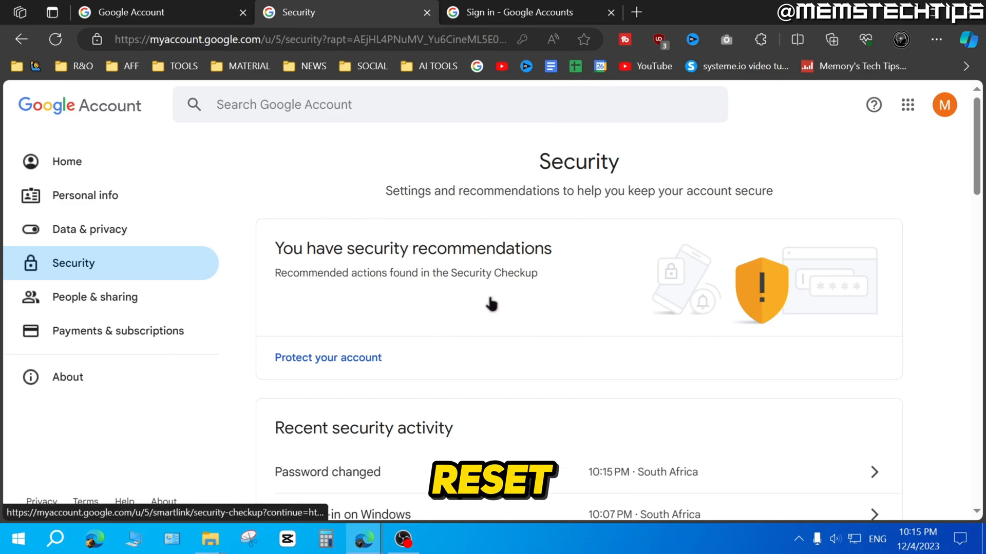
mouse_move(528, 179)
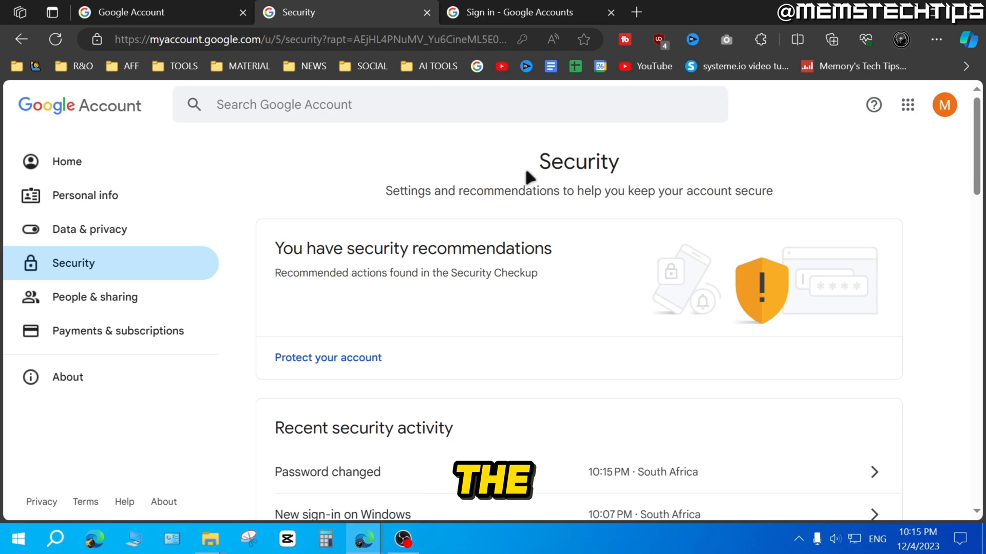
mouse_move(484, 153)
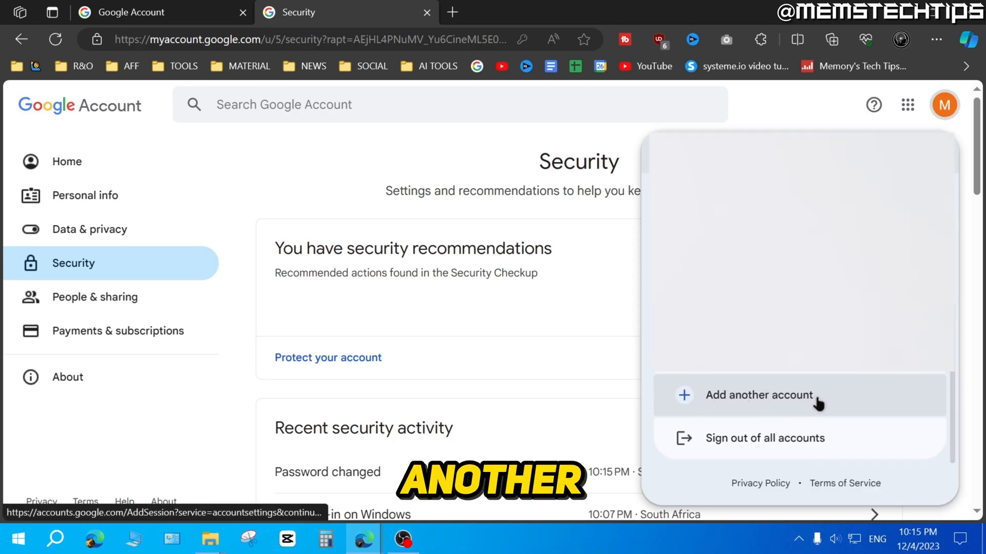
Start Add another account and continue sign-in with the saved email address.
left_click(759, 395)
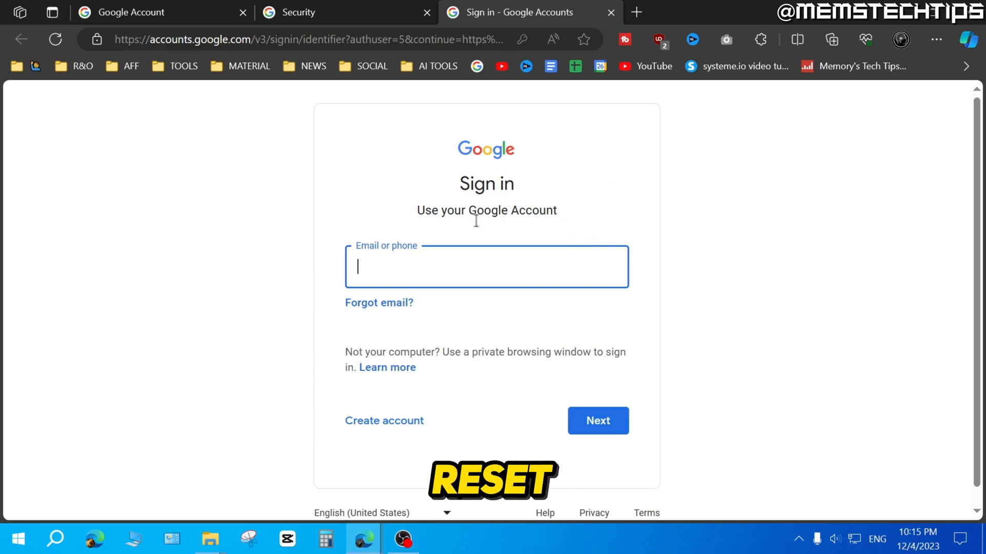
mouse_move(646, 215)
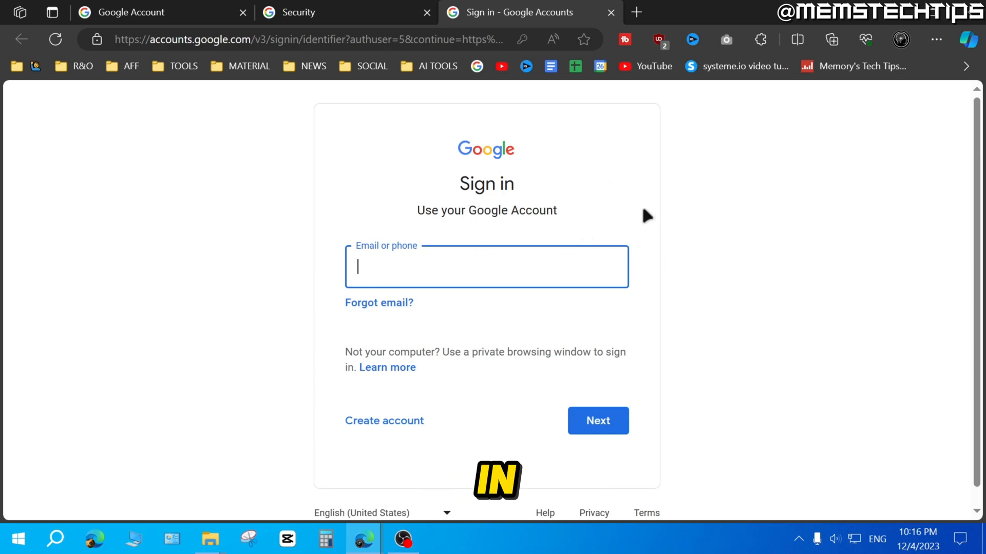
type("how")
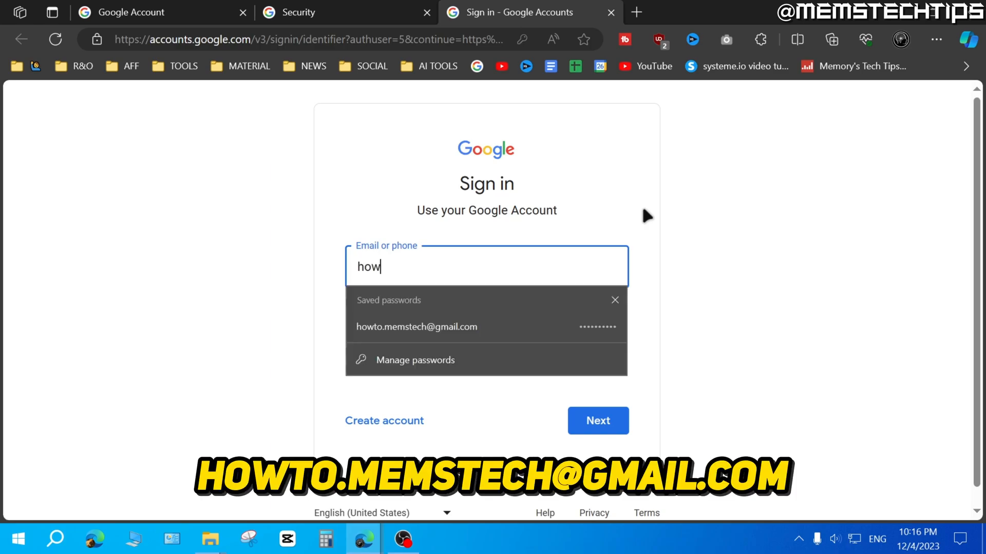
mouse_move(468, 334)
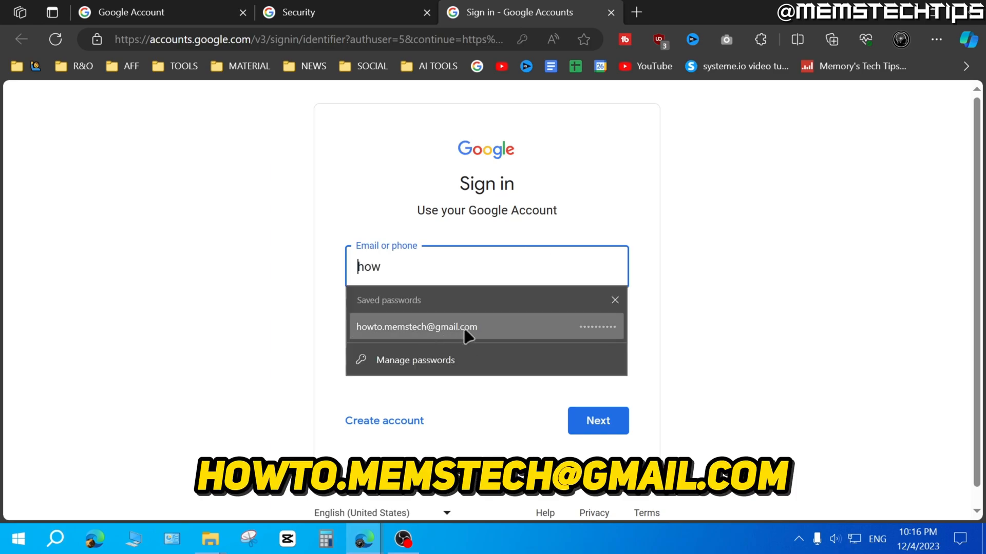
left_click(415, 327)
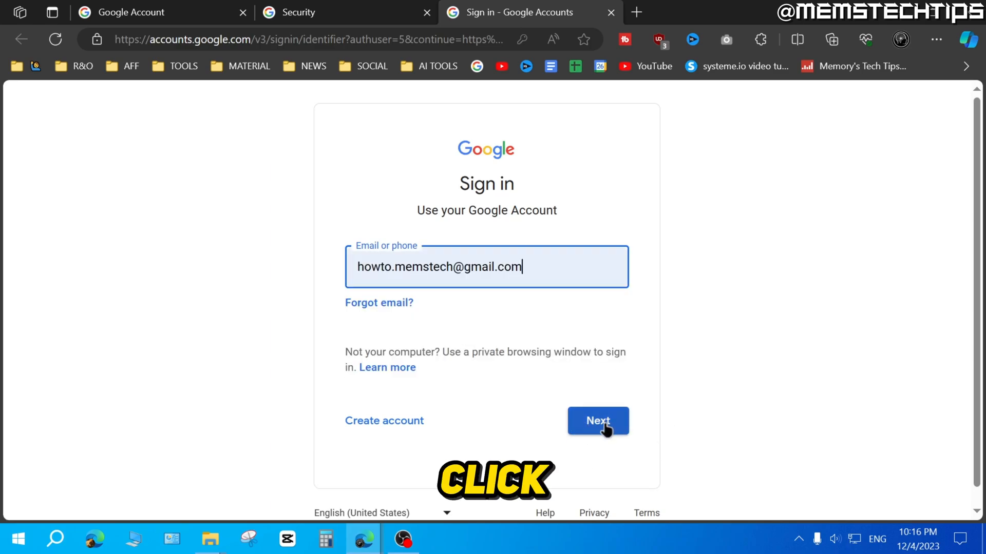
left_click(597, 420)
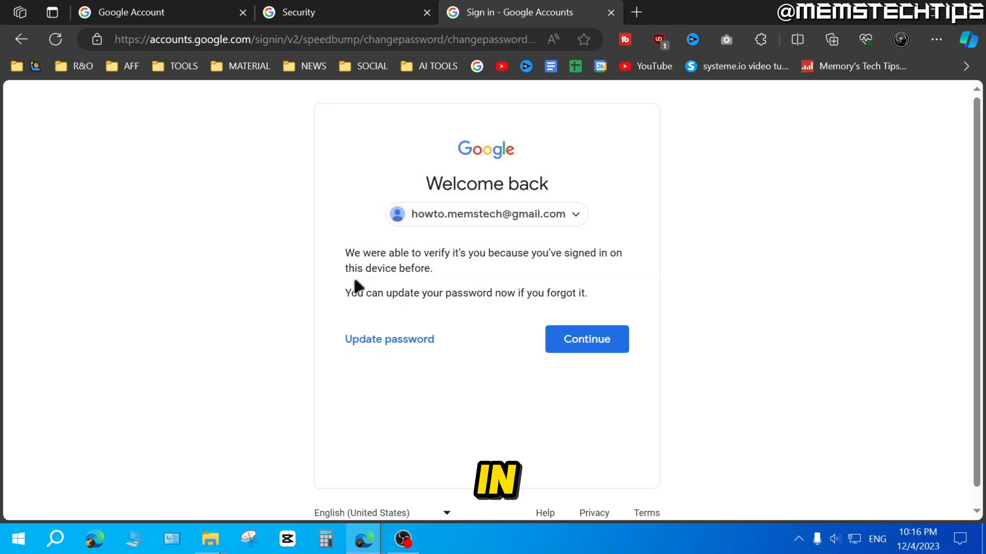
Highlight the verify-it's-you message on Welcome back and choose Update password.
left_click_drag(345, 253, 434, 253)
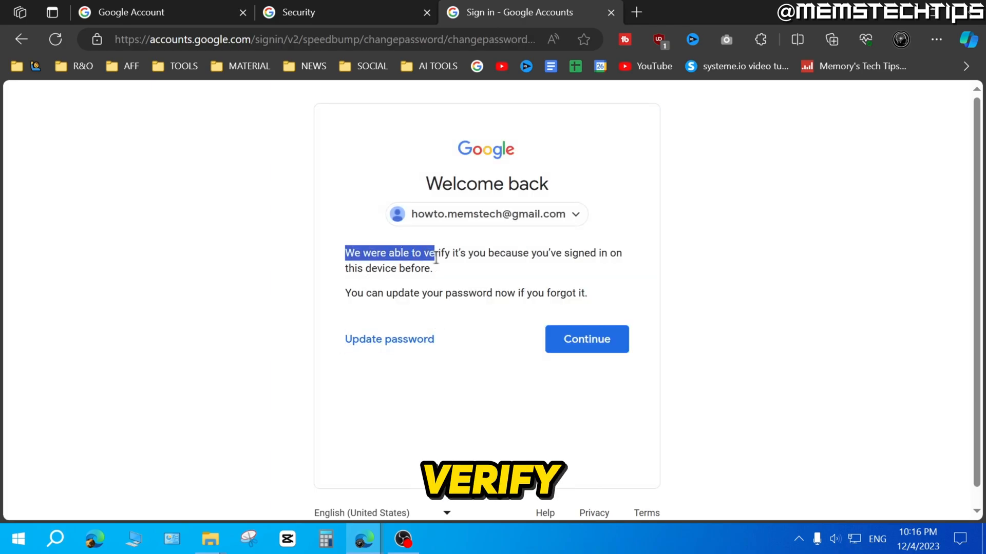
left_click_drag(434, 253, 432, 268)
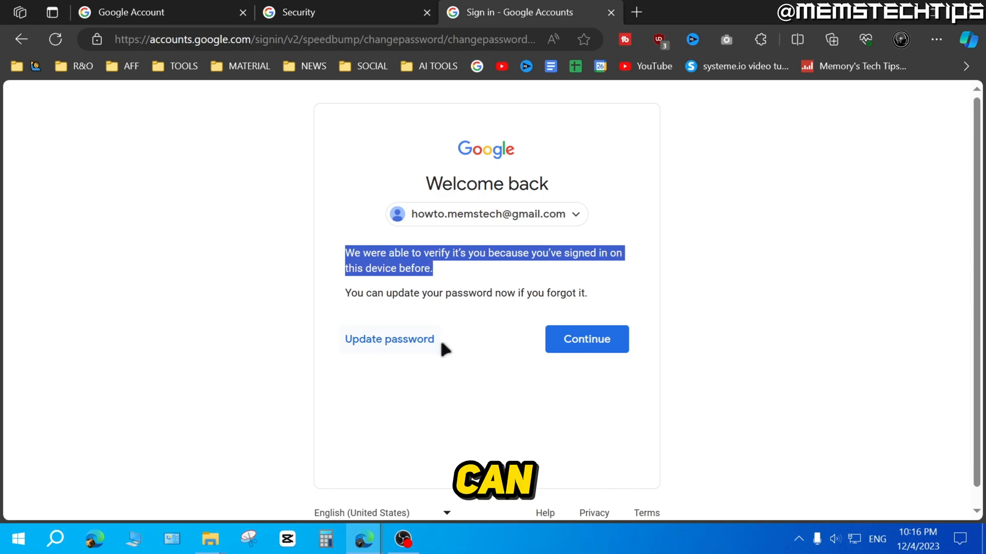
left_click(389, 339)
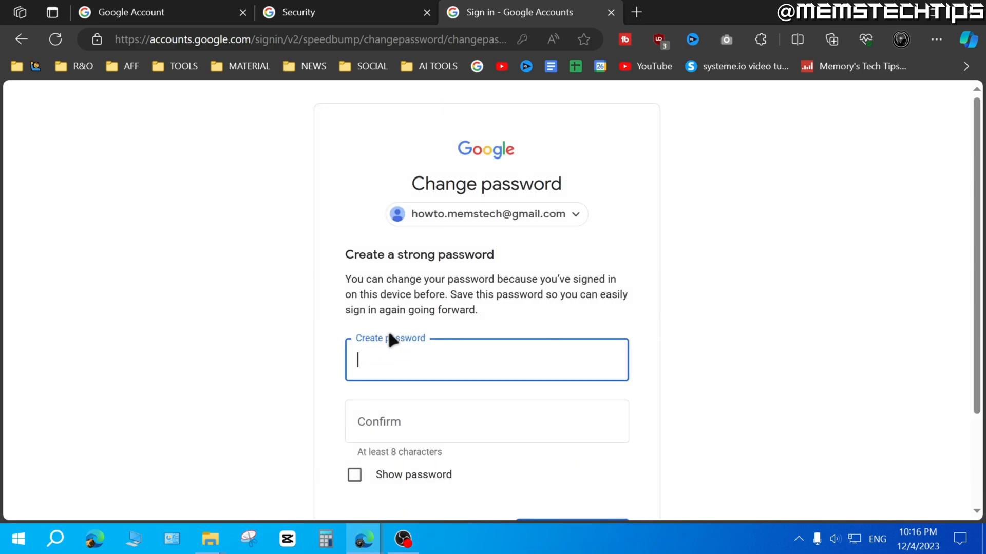
Scroll down the Change password form and click Skip to reach the Success! page.
scroll("down", 3)
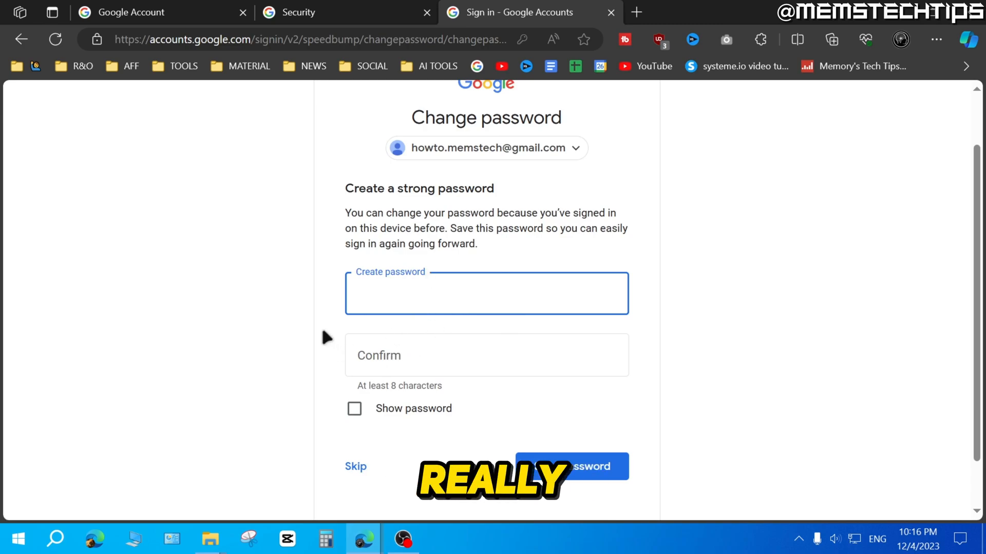
left_click(486, 294)
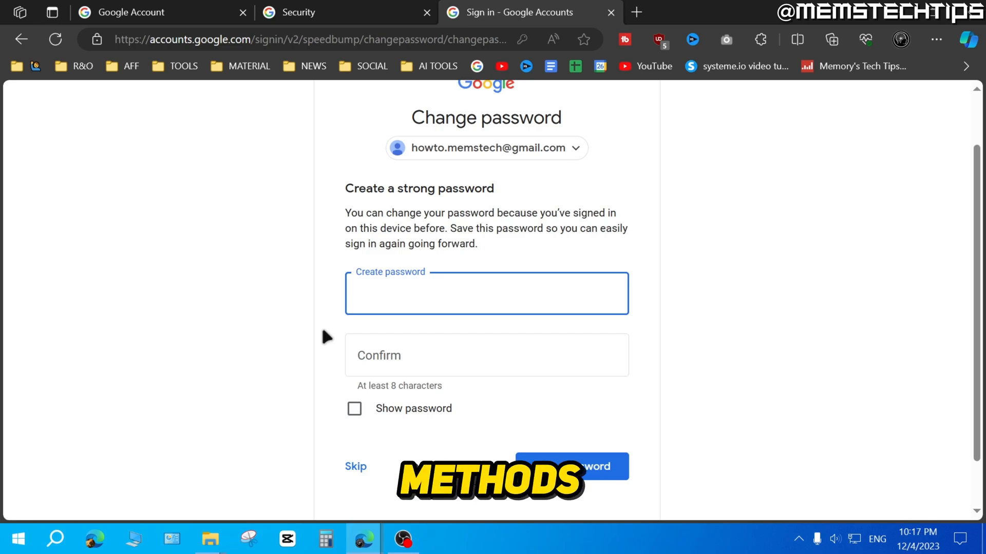
left_click(487, 293)
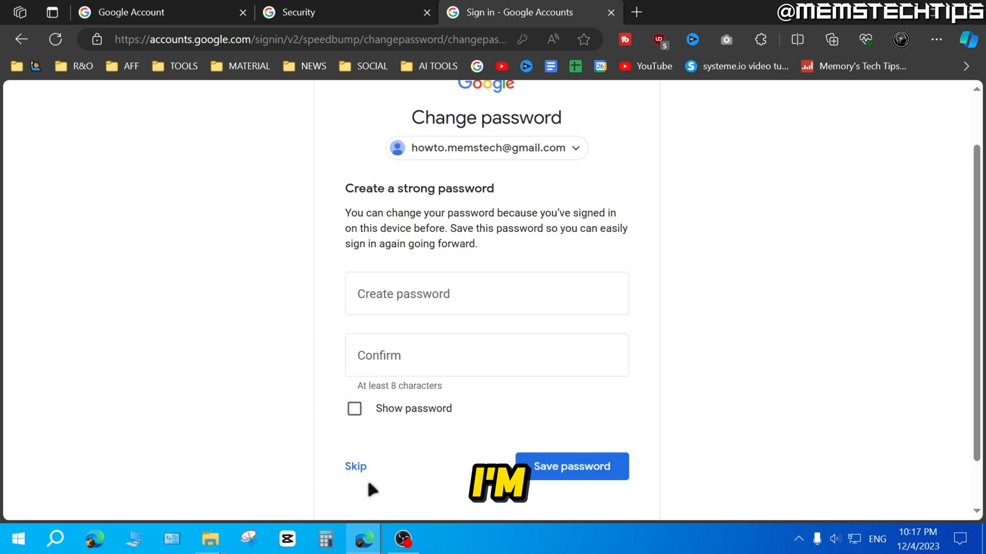
left_click(355, 467)
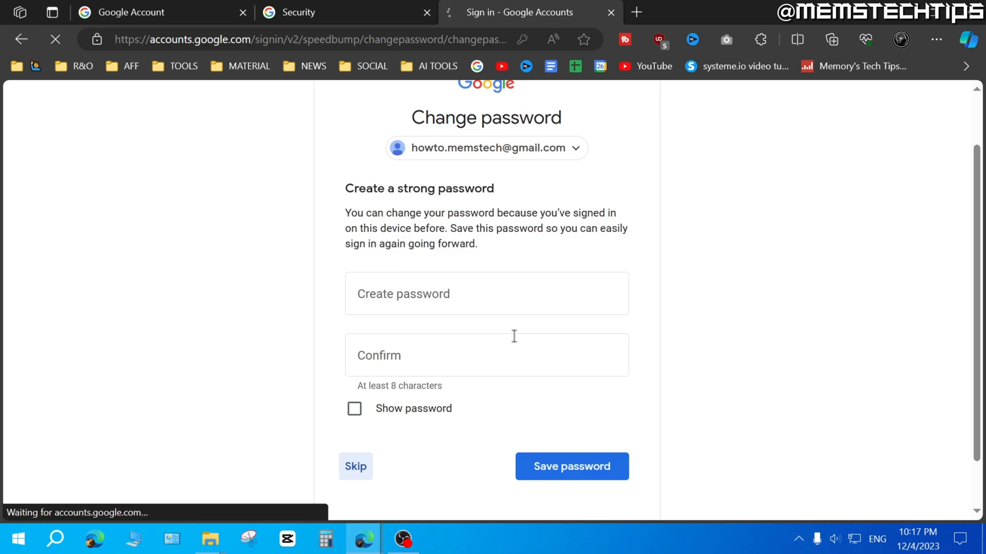
left_click(571, 466)
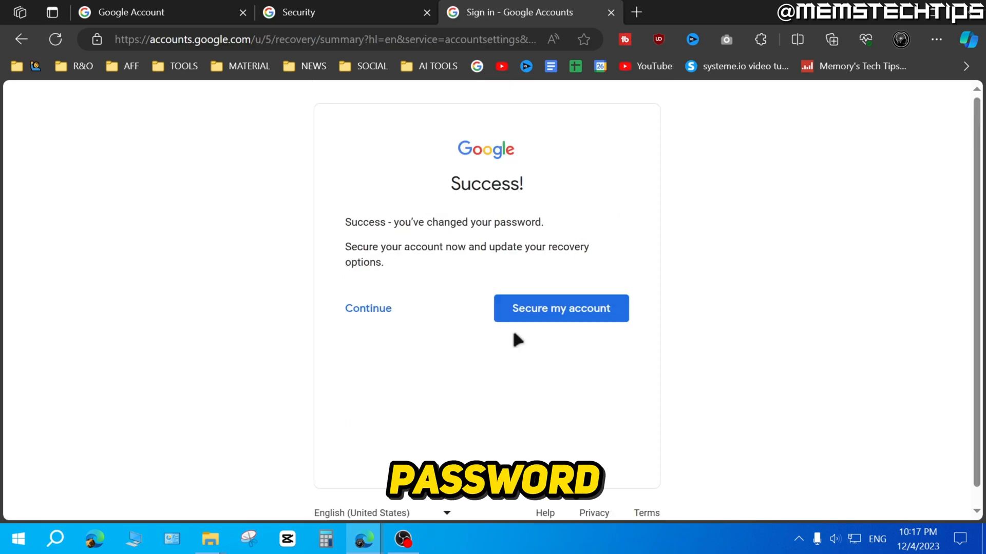